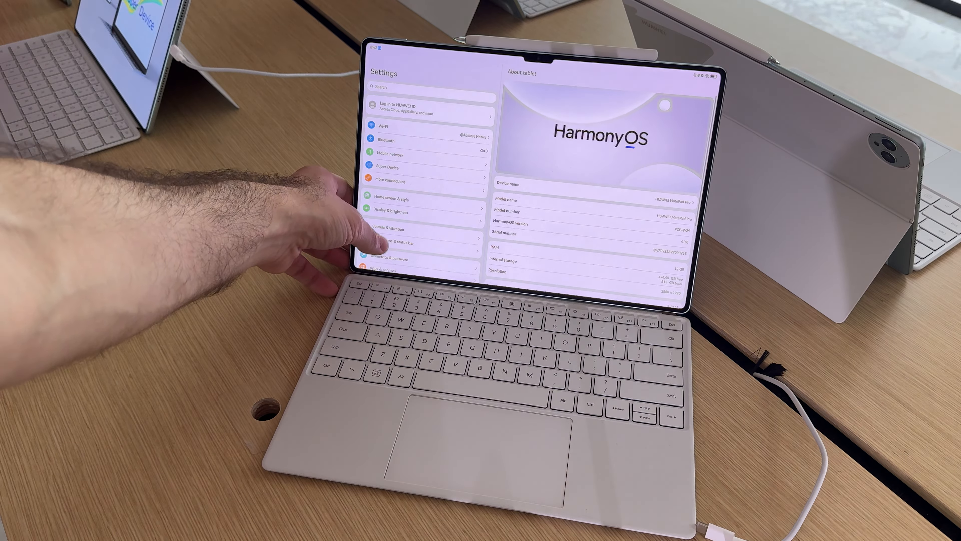
# - Bring Huawei Notes to the front from recent apps and handwrite 'Huawei' with an underline swoosh
pyautogui.scroll(-3)
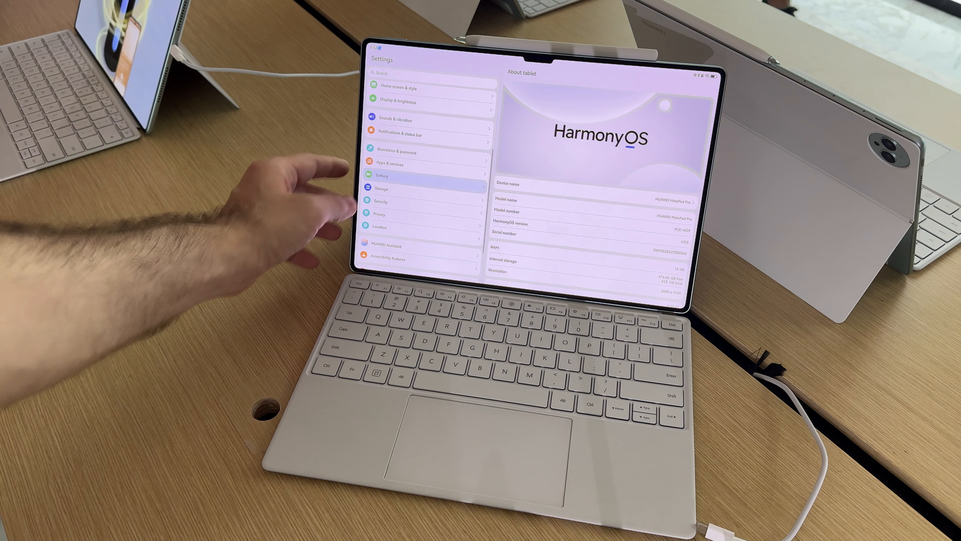
pyautogui.click(383, 175)
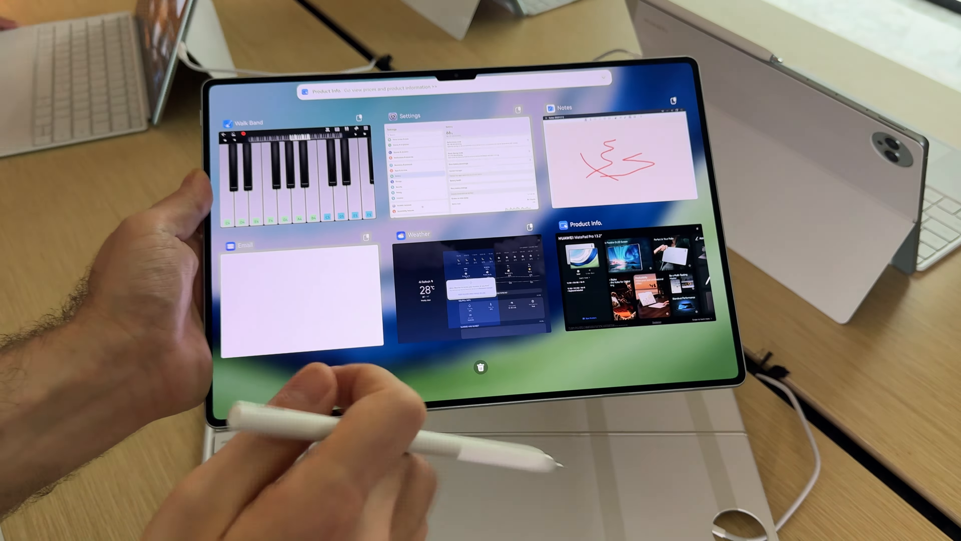
pyautogui.click(620, 157)
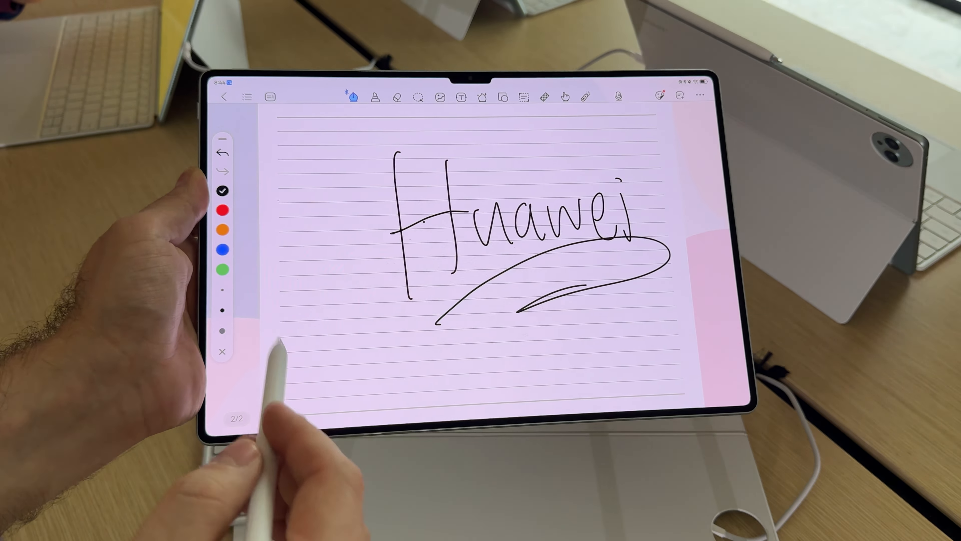